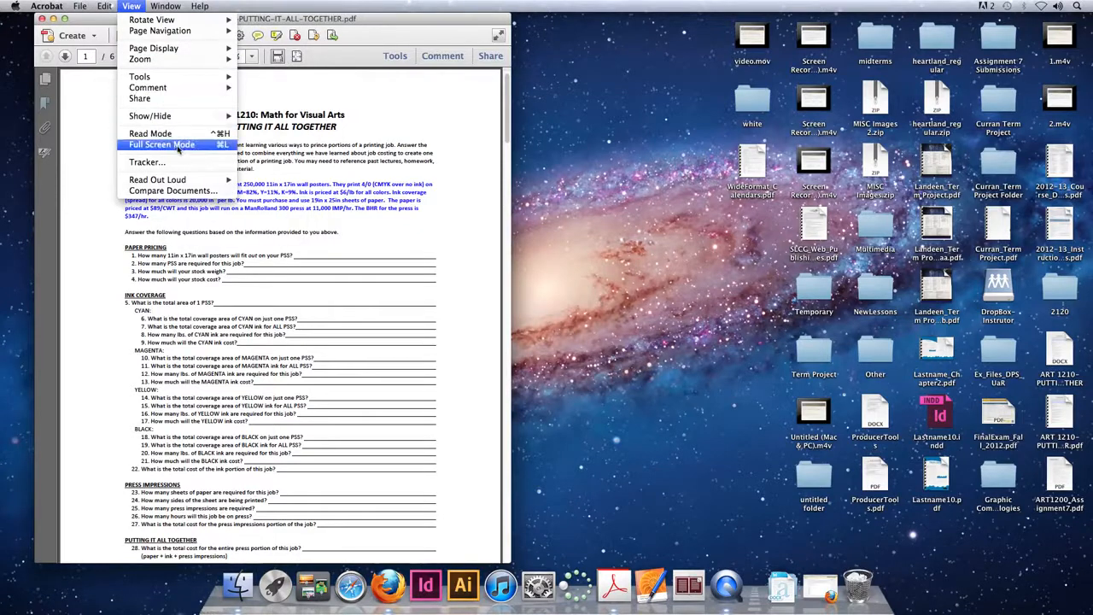
- Display the ART 1210 PUTTING IT ALL TOGETHER worksheet in Full Screen Mode
click(161, 144)
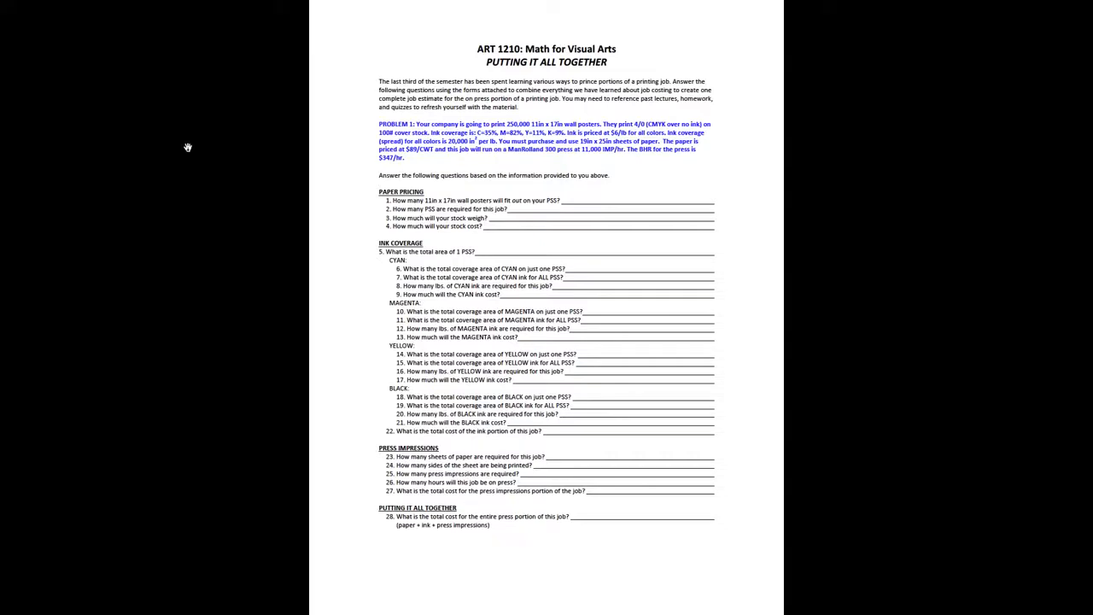